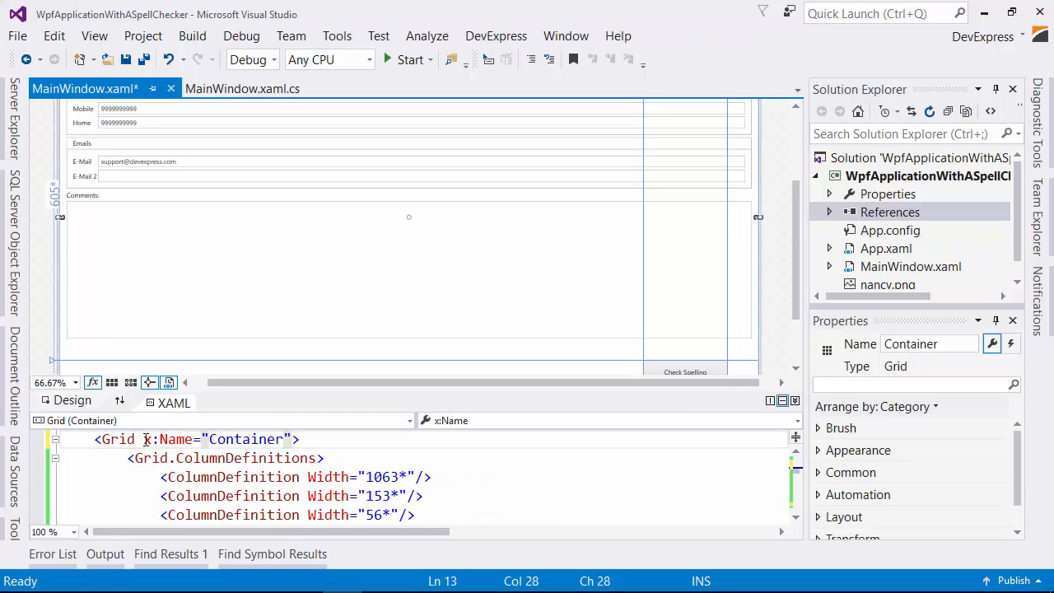
{"action": "mouse_move", "coordinate": [156, 434]}
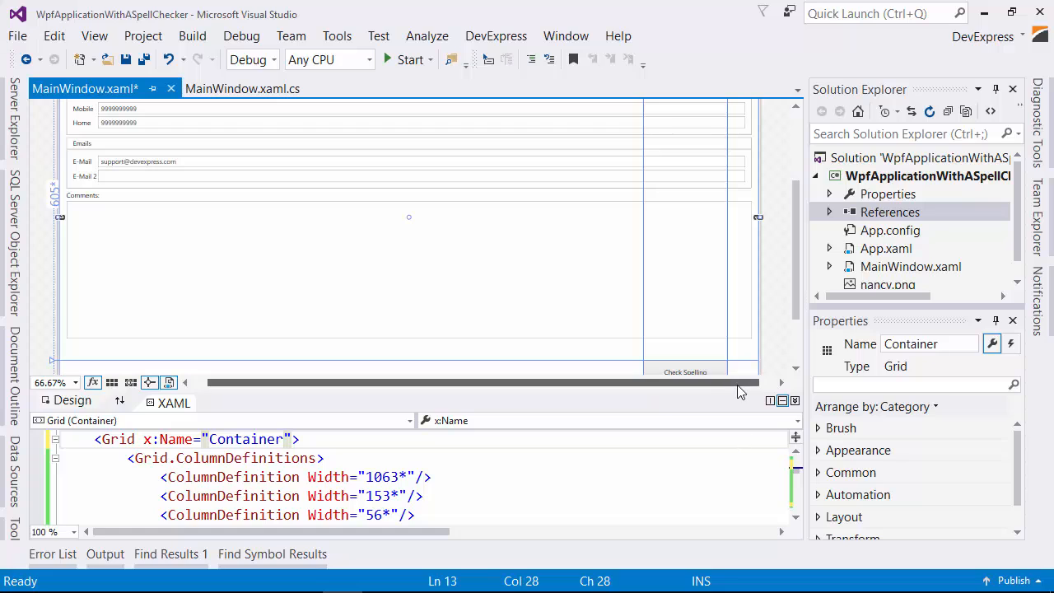
Step: Add references to DevExpress.SpellChecker.Core and DevExpress.Xpf.SpellChecker 16.1.5.0
{"action": "left_click", "coordinate": [891, 212]}
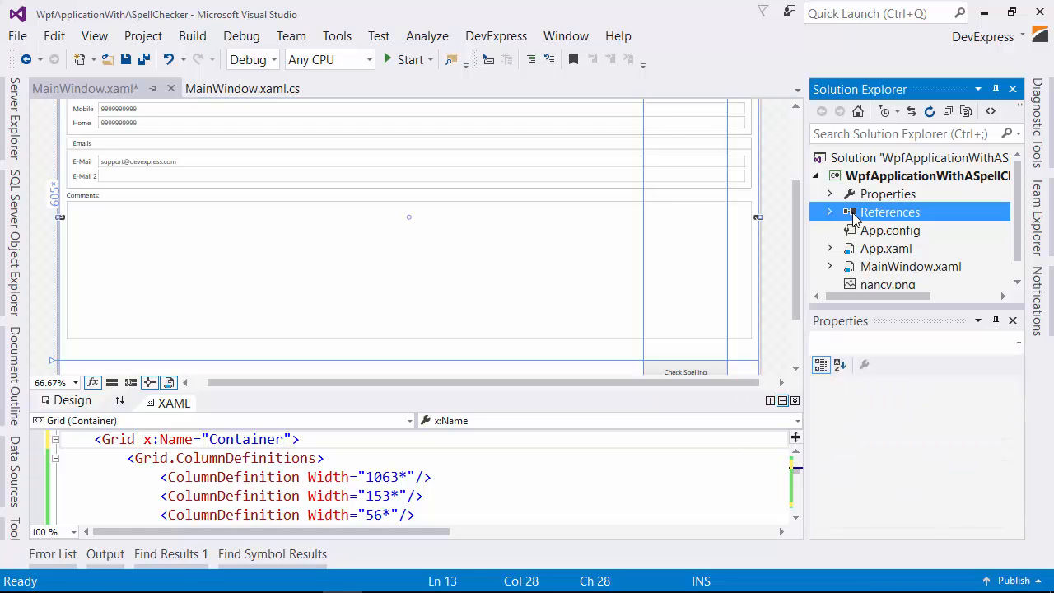
{"action": "double_click", "coordinate": [890, 211]}
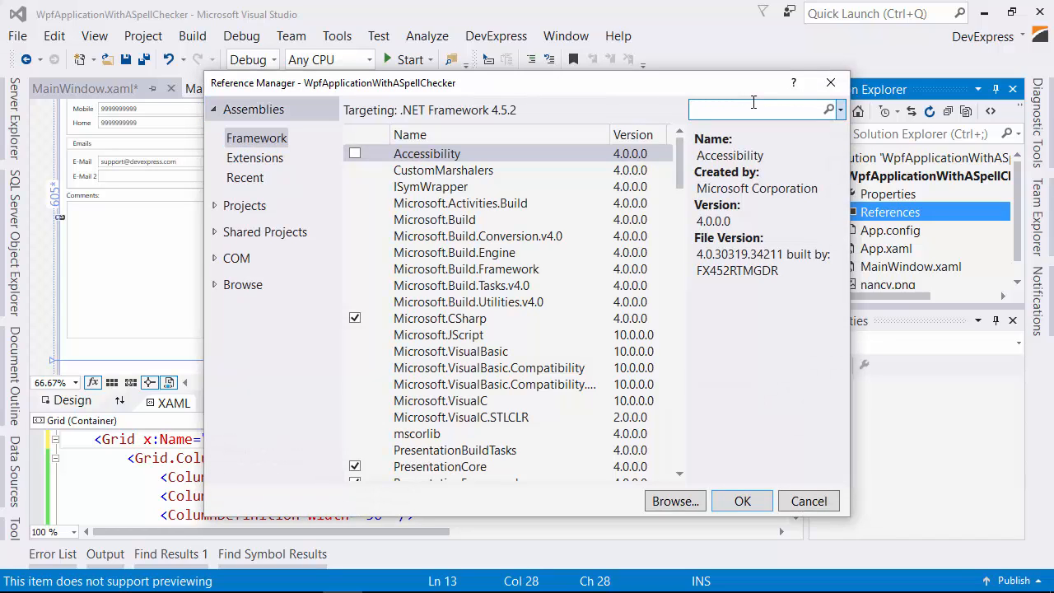
{"action": "type", "text": "spell"}
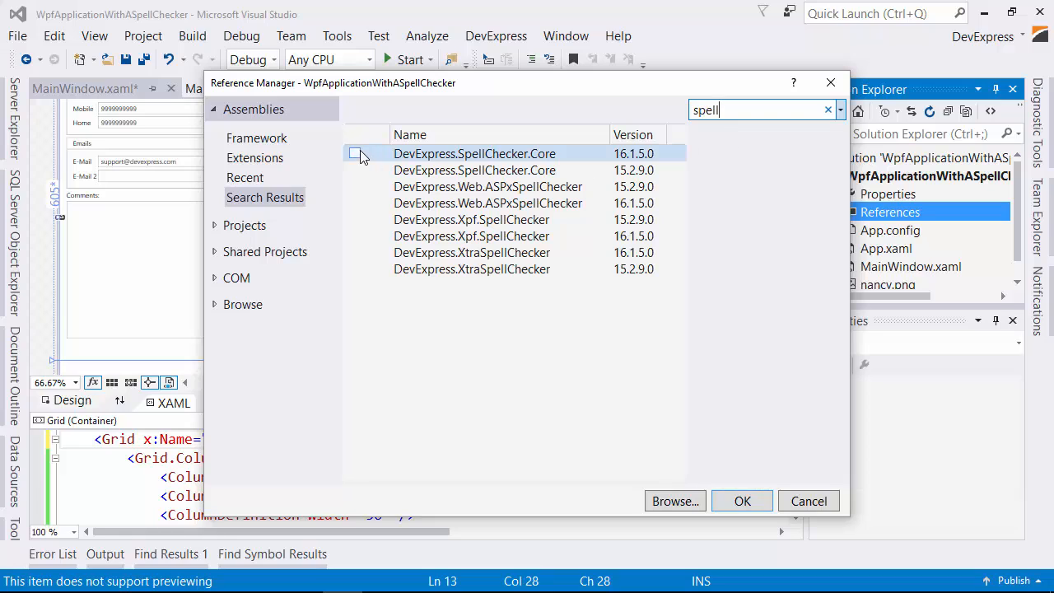
{"action": "left_click", "coordinate": [354, 154]}
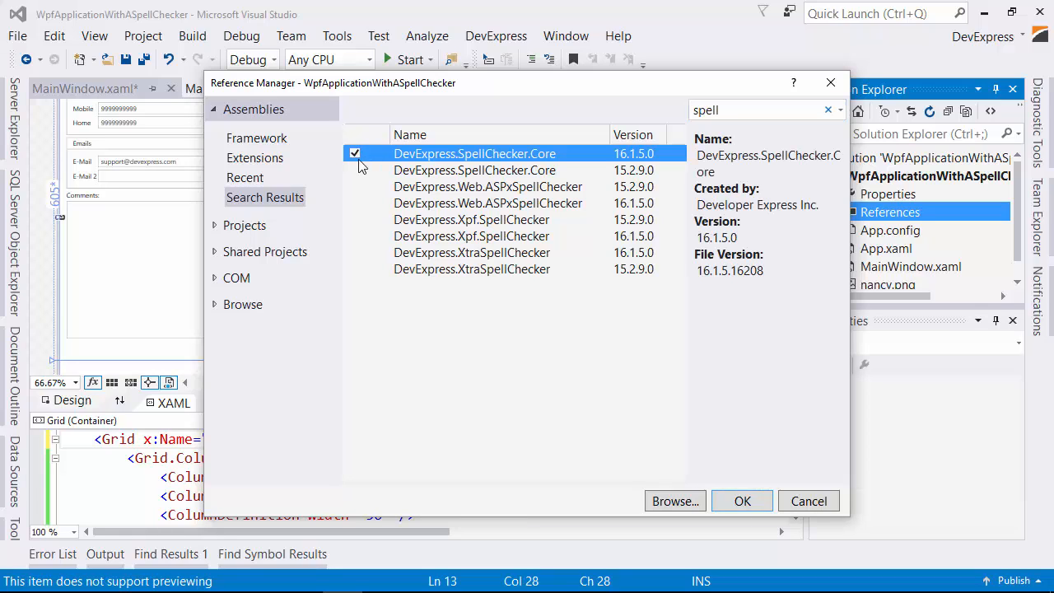
{"action": "left_click", "coordinate": [355, 236]}
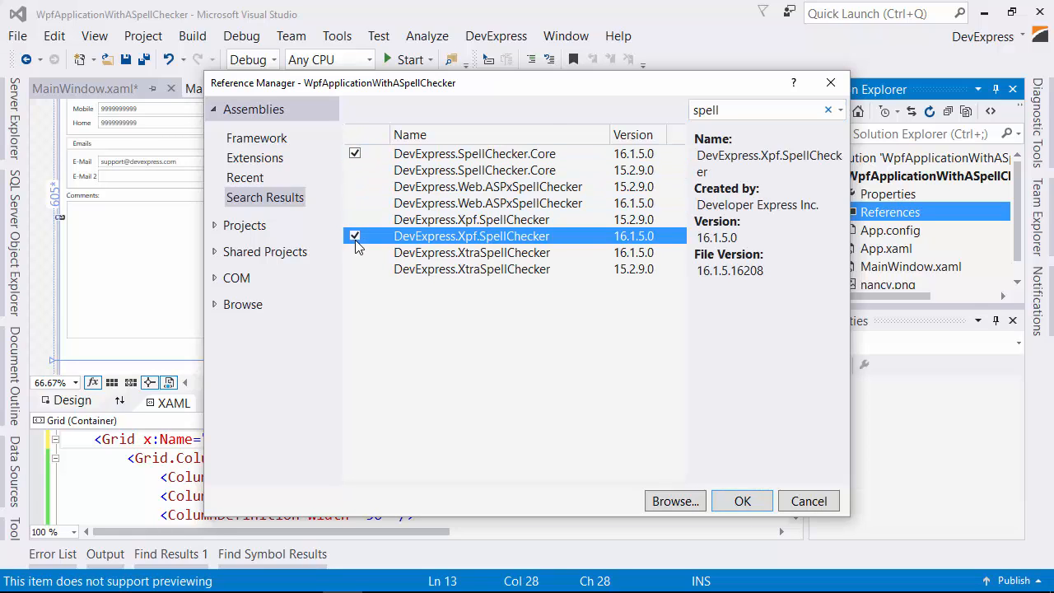
{"action": "mouse_move", "coordinate": [742, 501]}
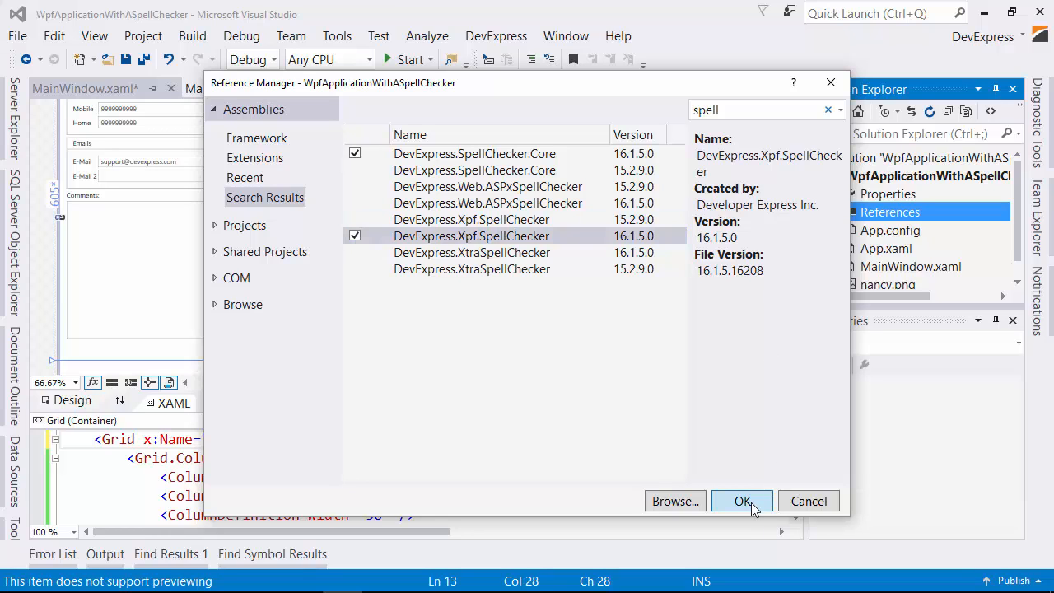
{"action": "left_click", "coordinate": [742, 501]}
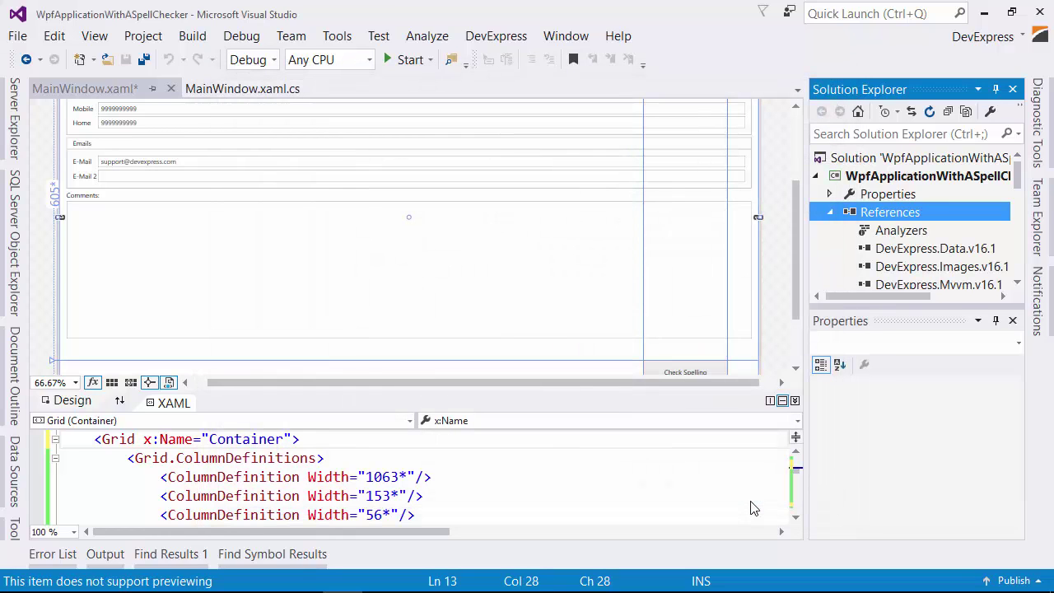
Step: Show all files and include the bin\Debug\ISpell dictionary folder in the project
{"action": "scroll", "scroll_direction": "up", "scroll_amount": 3}
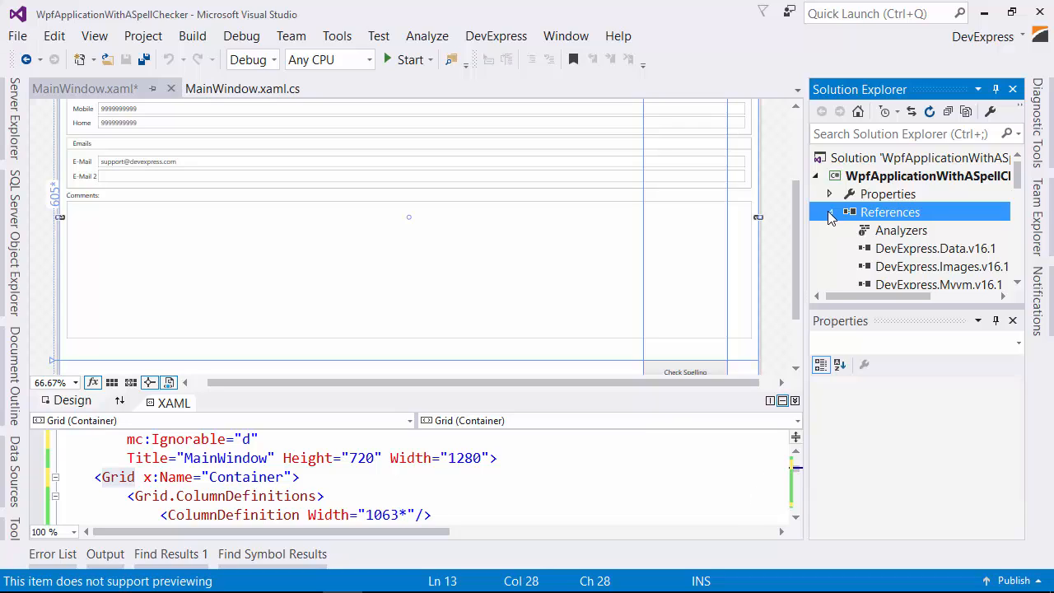
{"action": "left_click", "coordinate": [965, 111]}
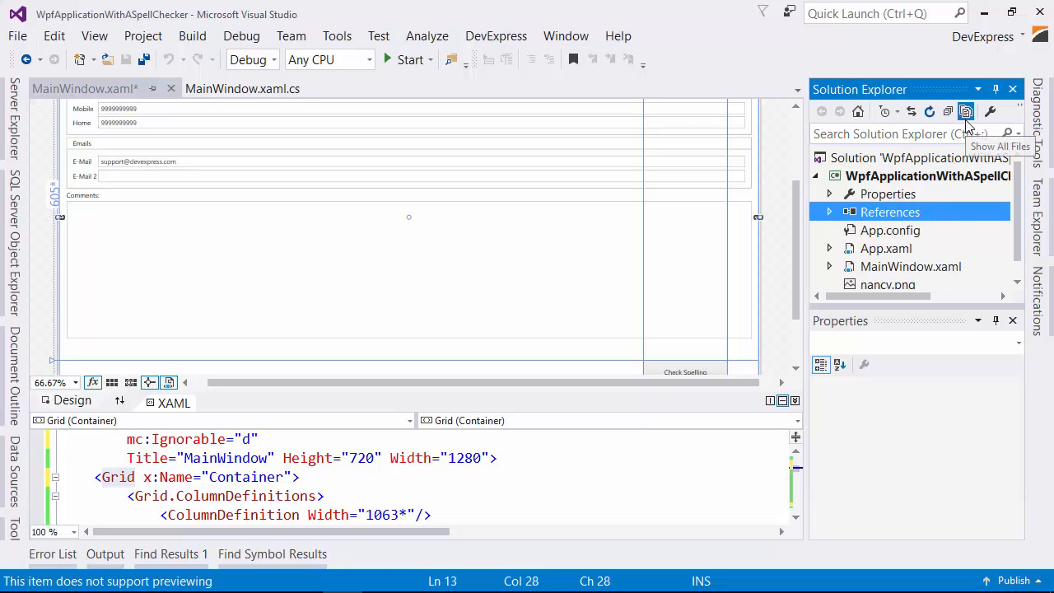
{"action": "left_click", "coordinate": [966, 111]}
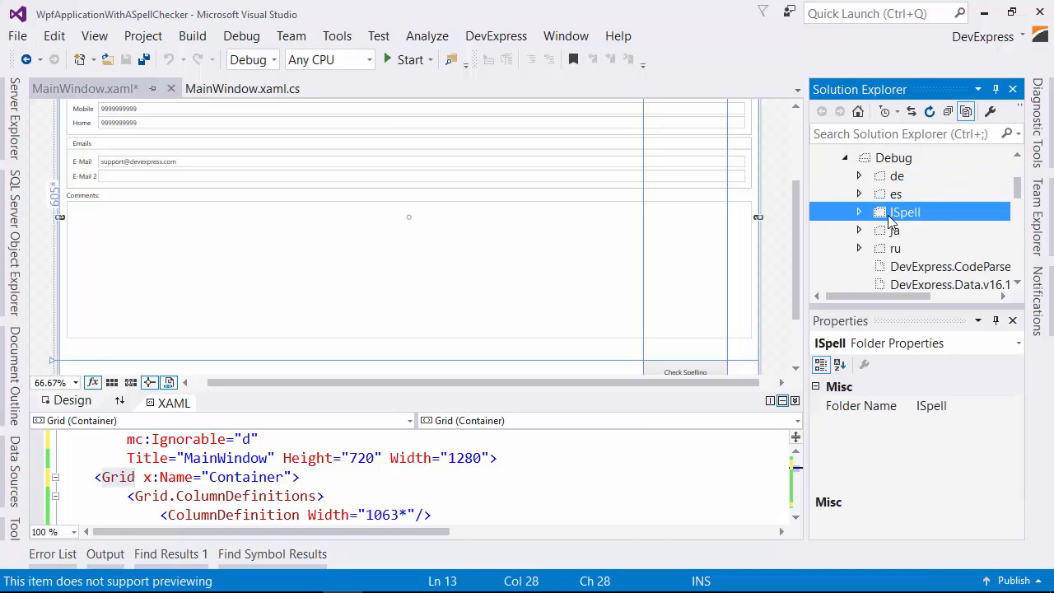
{"action": "right_click", "coordinate": [905, 212]}
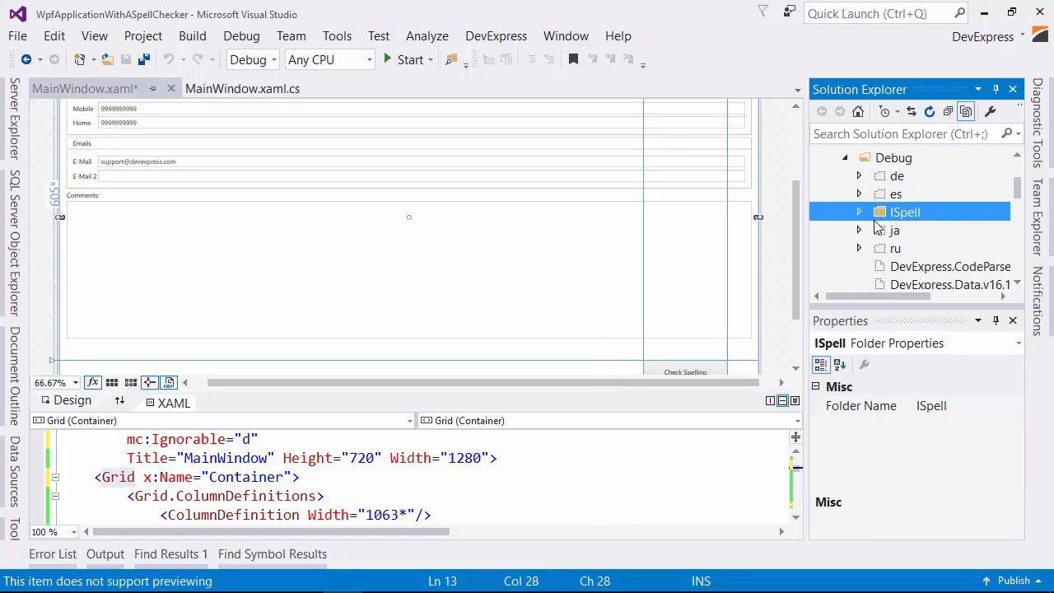
{"action": "left_click", "coordinate": [859, 212]}
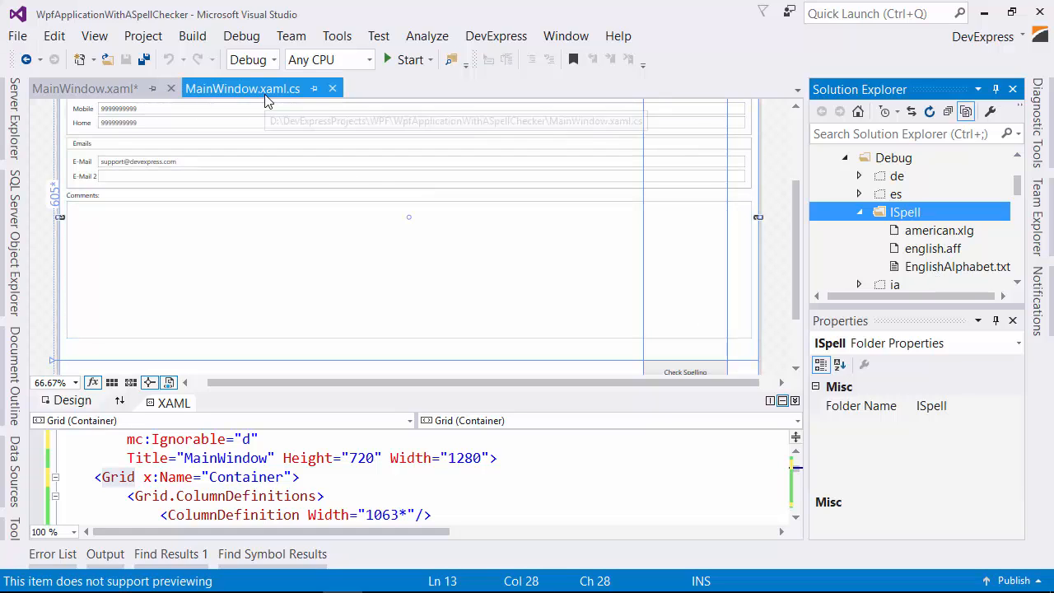
Step: In MainWindow.xaml.cs, declare and create a SpellChecker, then add the en-US ISpell dictionary
{"action": "left_click", "coordinate": [241, 88]}
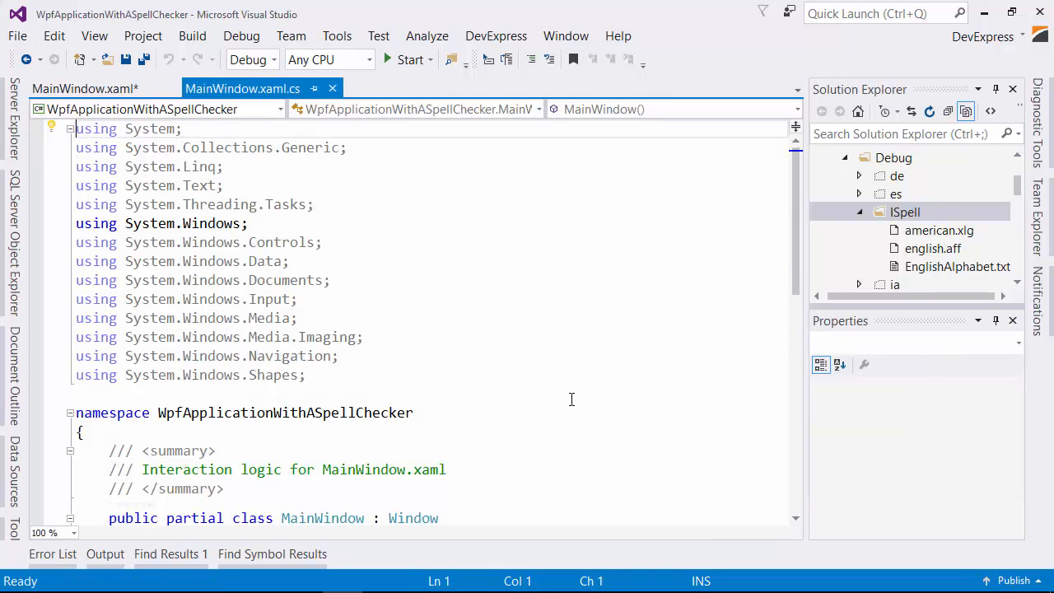
{"action": "scroll", "scroll_direction": "down", "scroll_amount": 3}
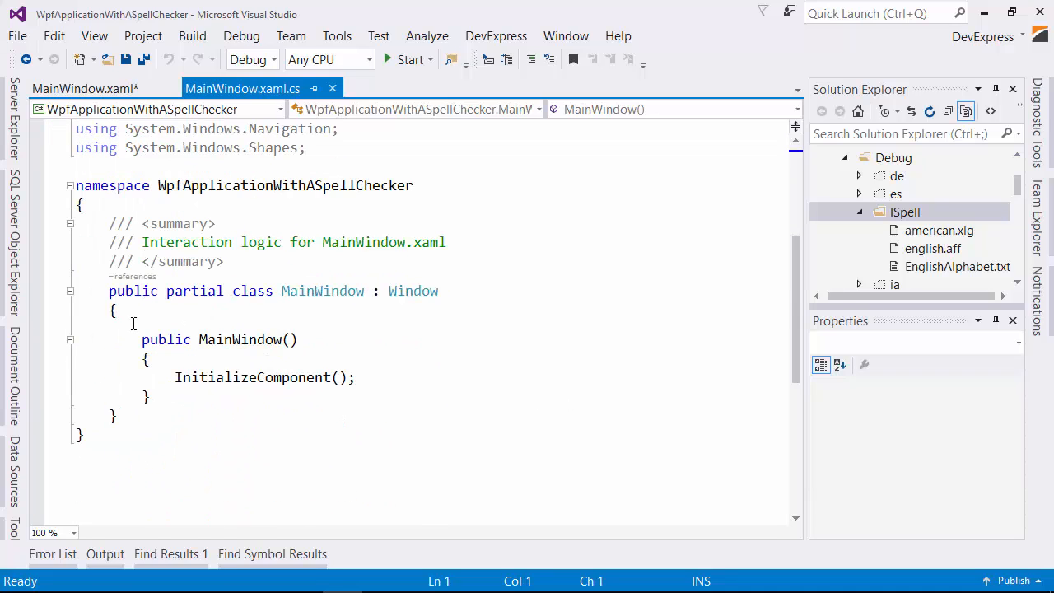
{"action": "type", "text": "SpellChecker checker;"}
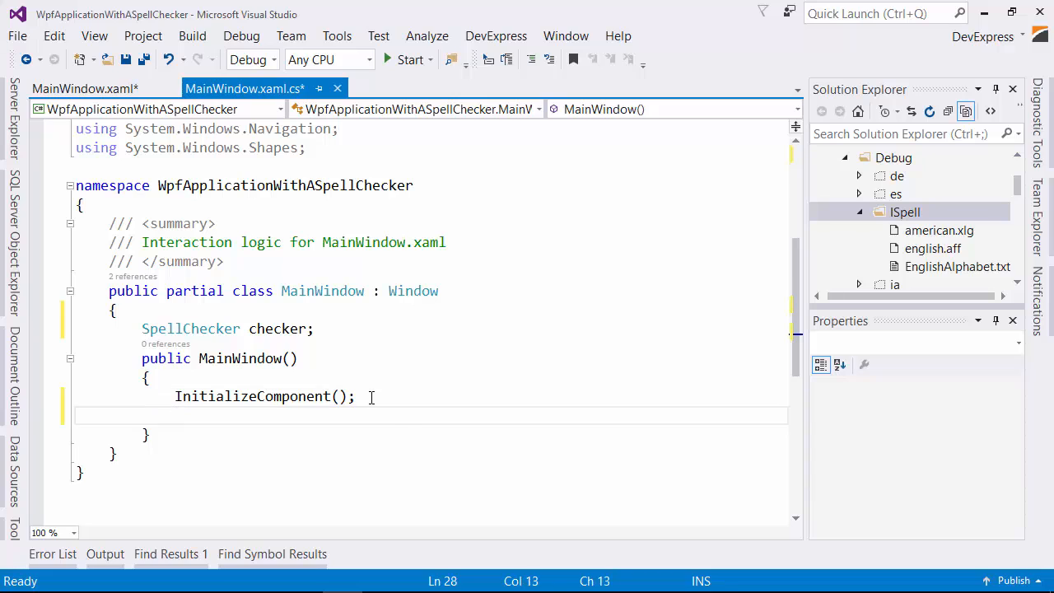
{"action": "type", "text": "checker = new SpellChecker();"}
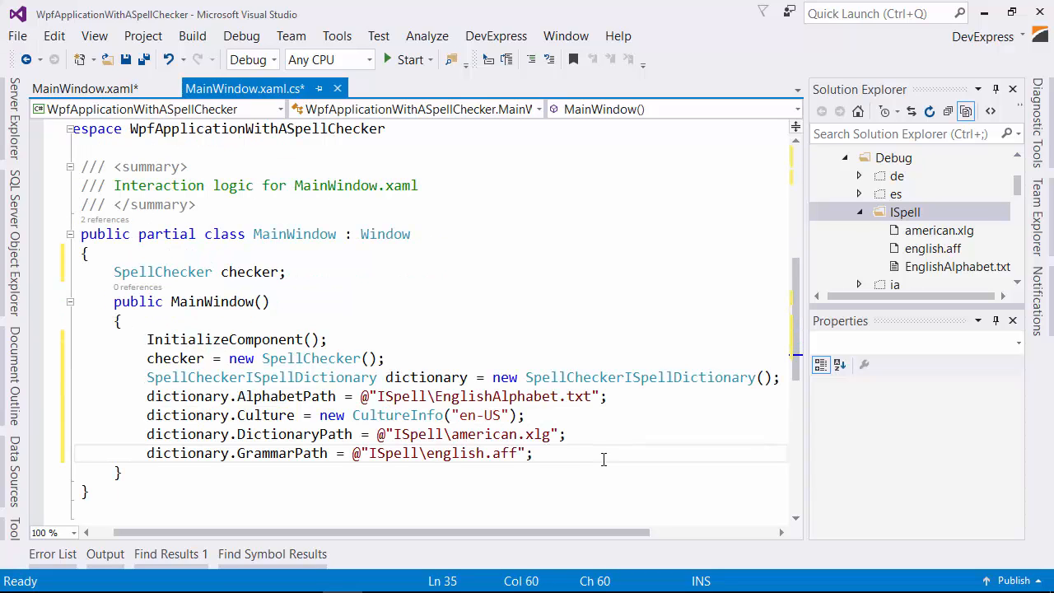
{"action": "mouse_move", "coordinate": [610, 457]}
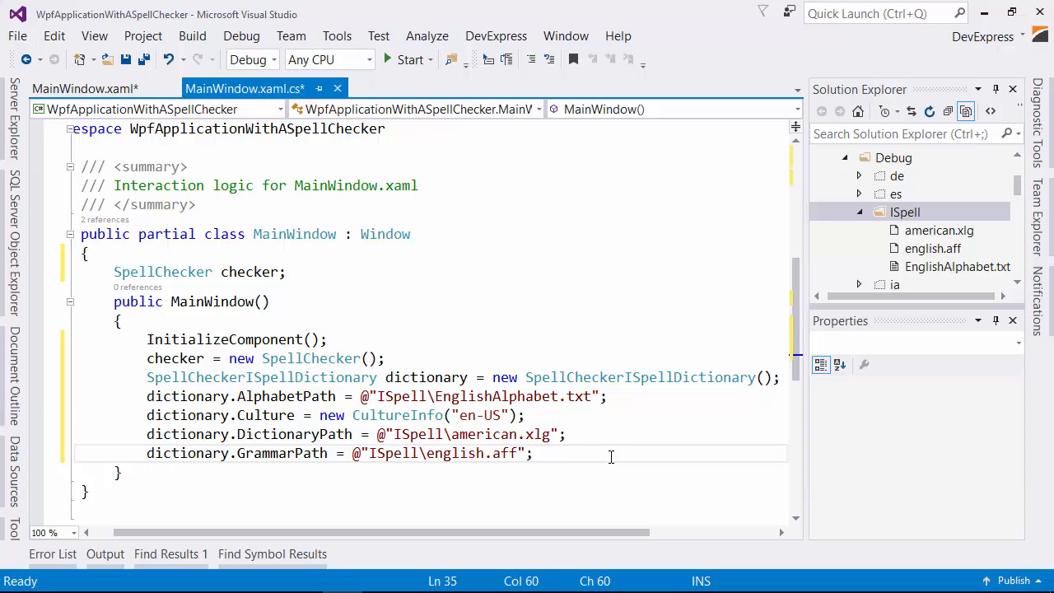
{"action": "type", "text": "checker.Dictionaries.Add(dictionary);"}
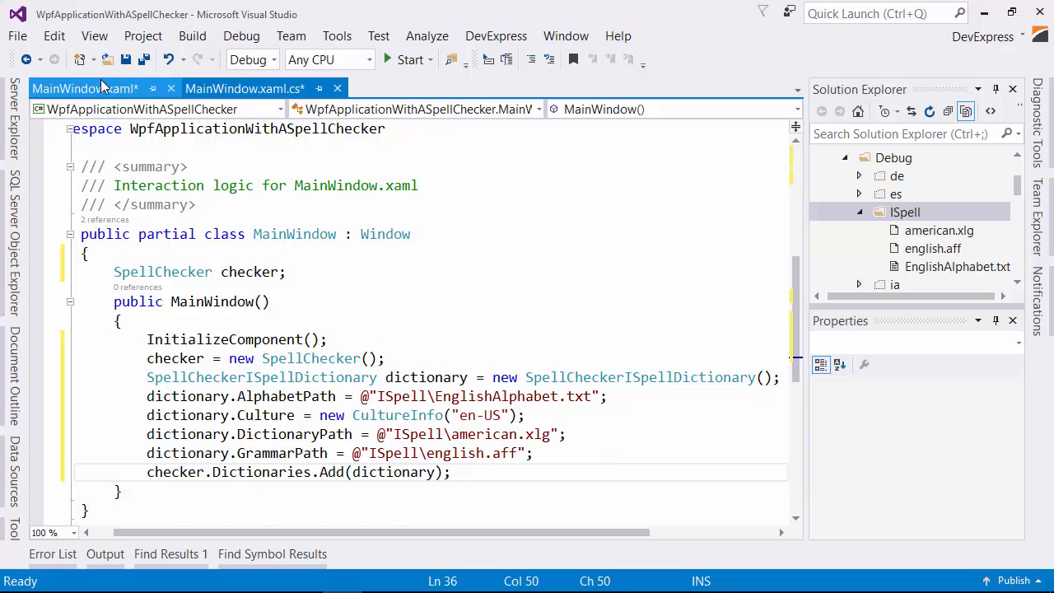
Step: Create a Click handler for the Check Spelling button in the XAML designer
{"action": "left_click", "coordinate": [85, 88]}
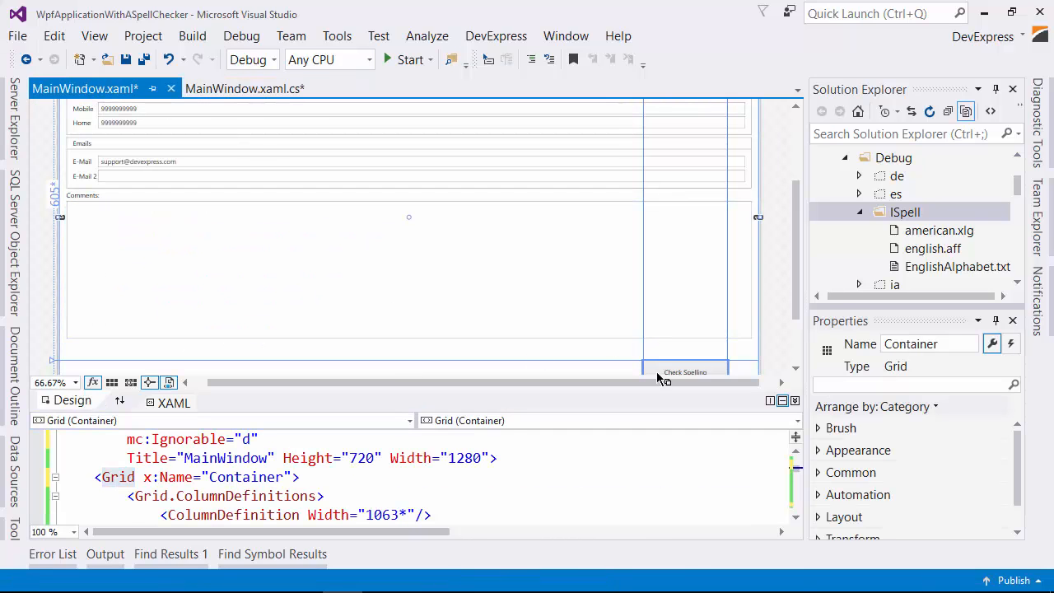
{"action": "left_click", "coordinate": [684, 372]}
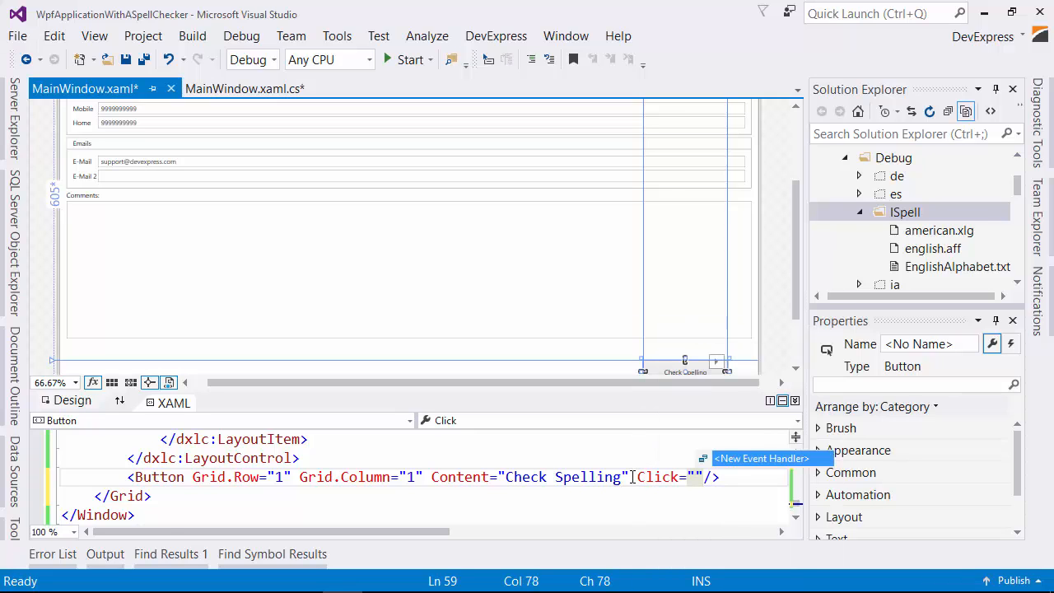
{"action": "left_click", "coordinate": [760, 458]}
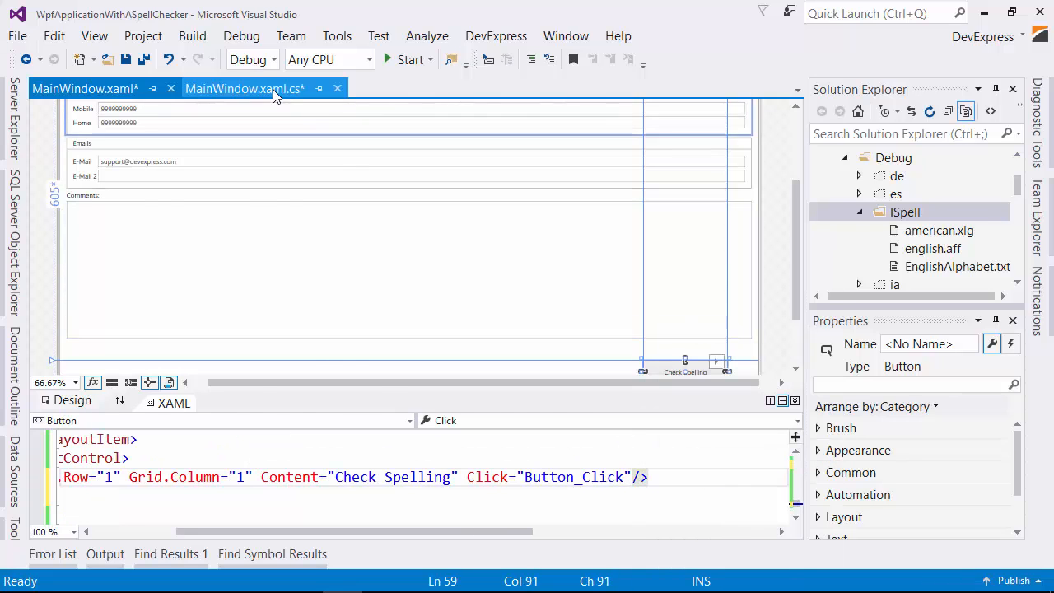
Step: Make Button_Click call checker.CheckContainer(Container) and launch the app for debugging
{"action": "left_click", "coordinate": [244, 88]}
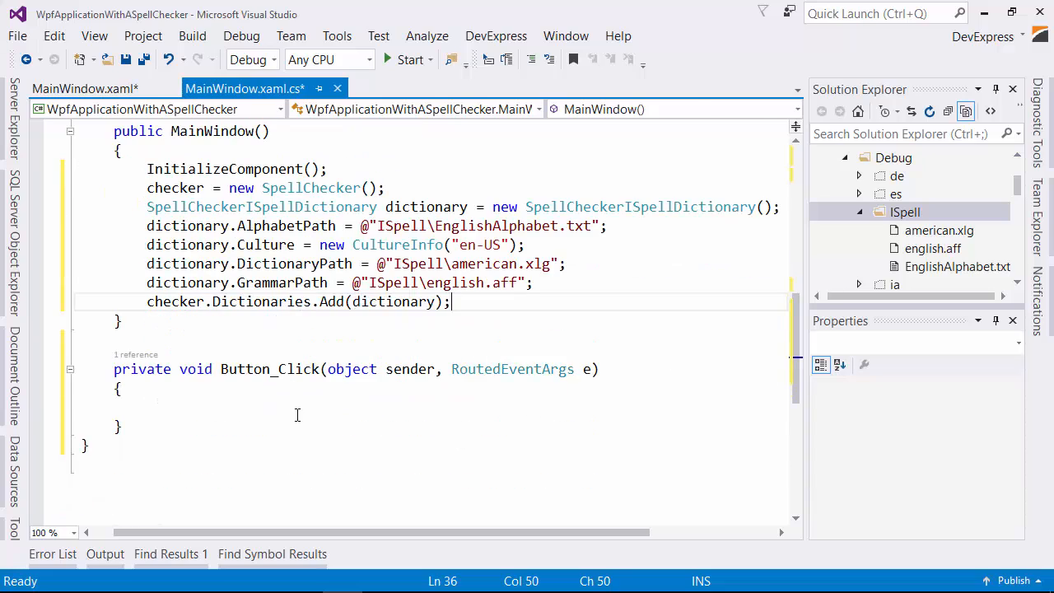
{"action": "type", "text": "checker.CheckContainer()"}
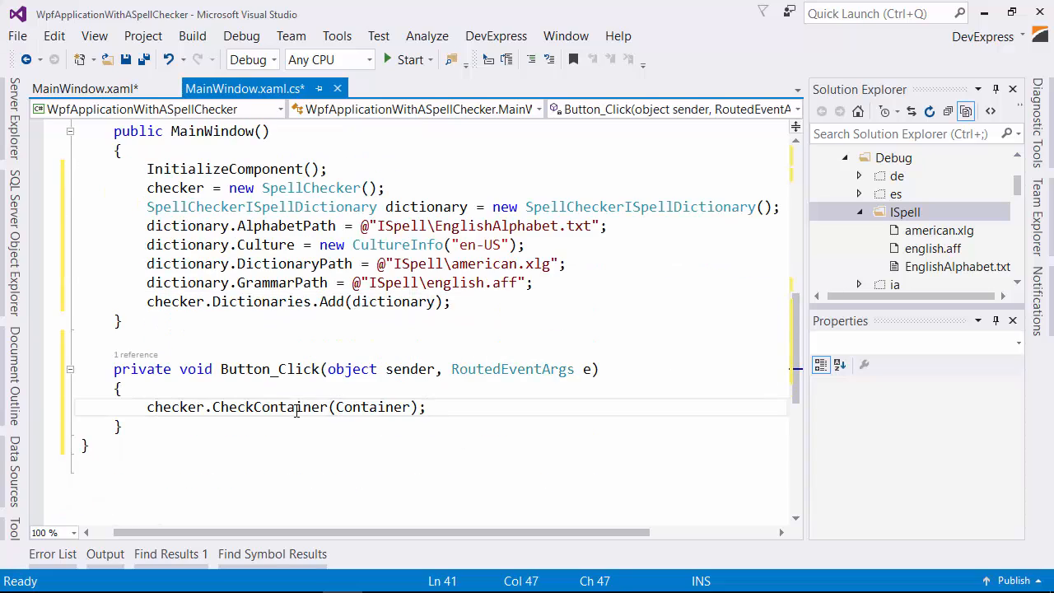
{"action": "left_click", "coordinate": [411, 59]}
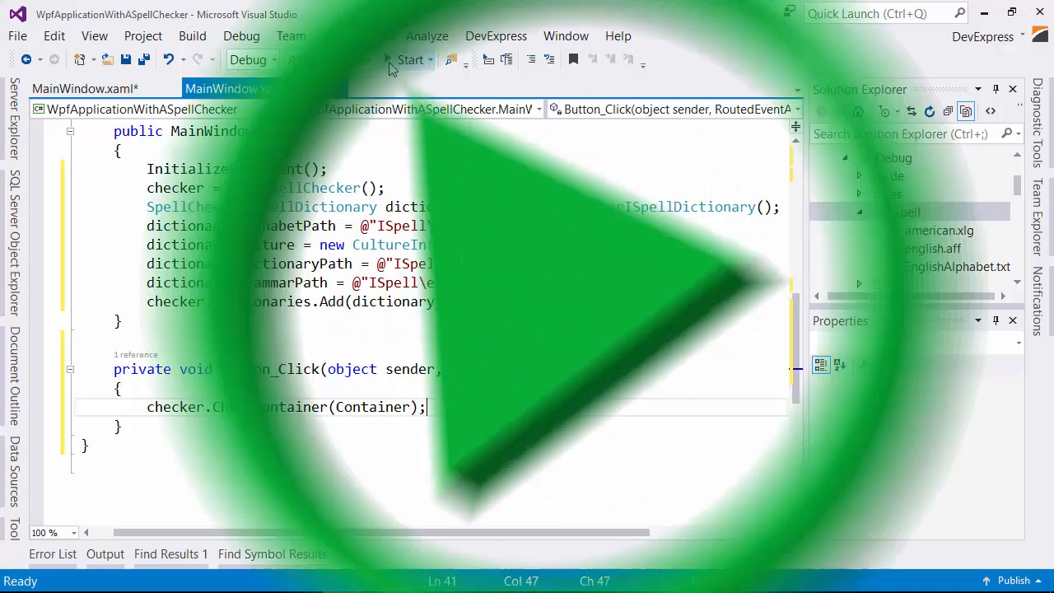
Step: Type 'thiere' into Comments and run Check Spelling on the form
{"action": "left_click", "coordinate": [405, 60]}
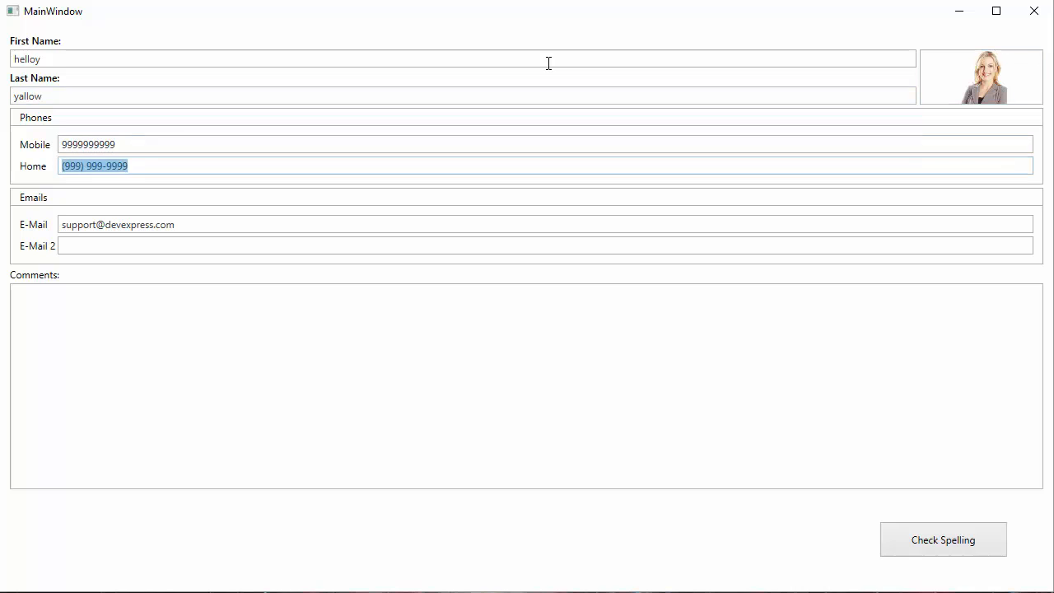
{"action": "type", "text": "thiere"}
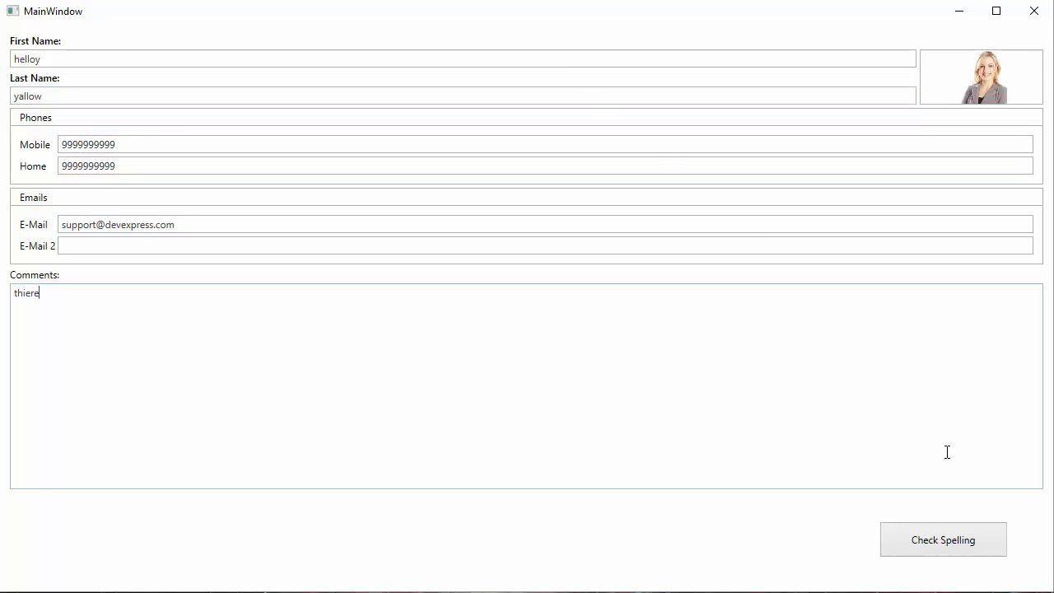
{"action": "left_click", "coordinate": [942, 540]}
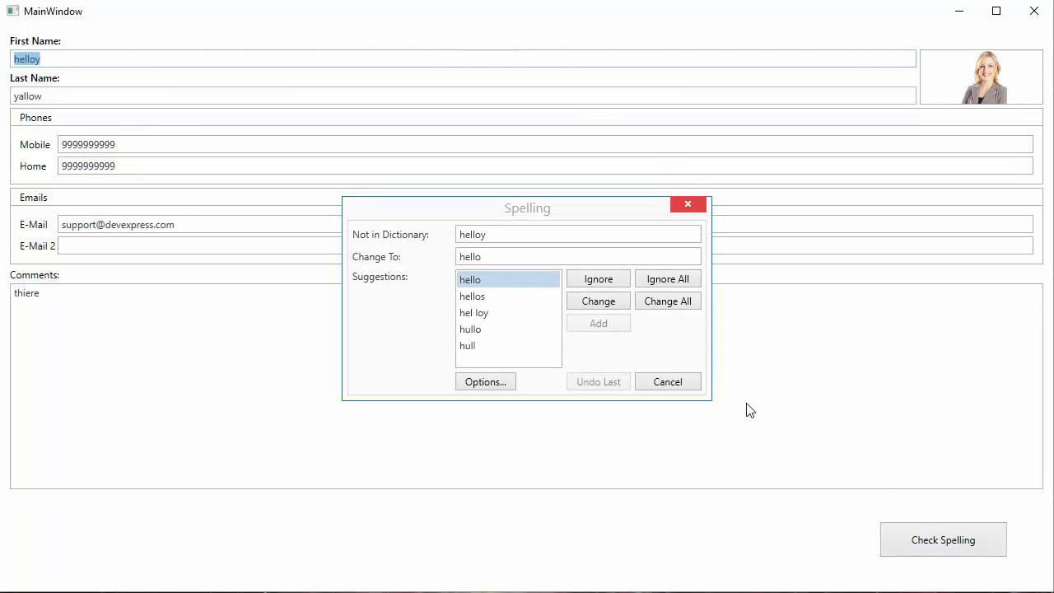
Step: Change helloy, yallow and thiere to hello, yellow and there, and dismiss the completion message
{"action": "left_click", "coordinate": [598, 301]}
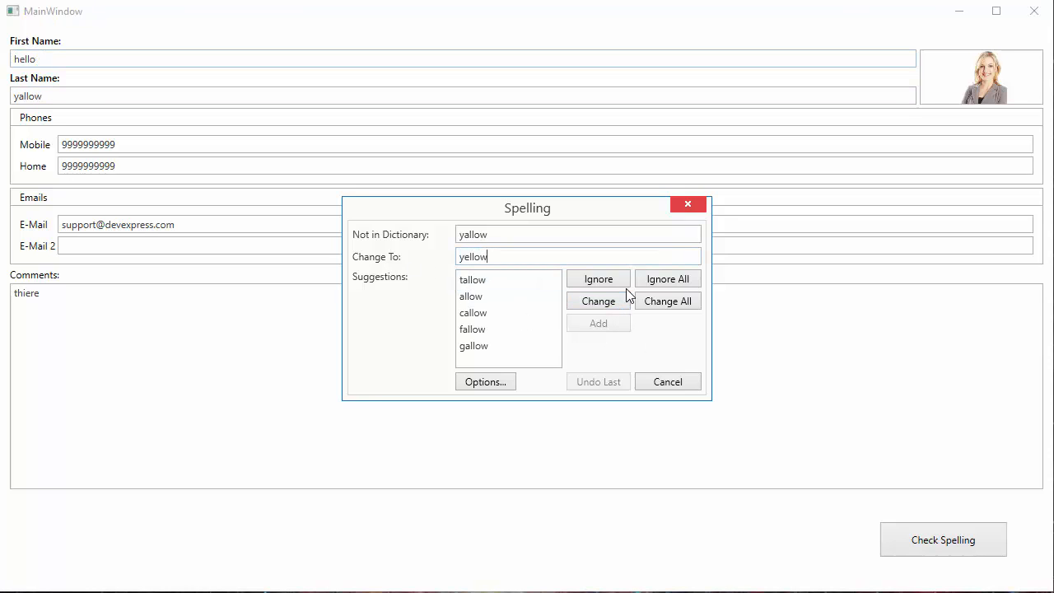
{"action": "left_click", "coordinate": [598, 301]}
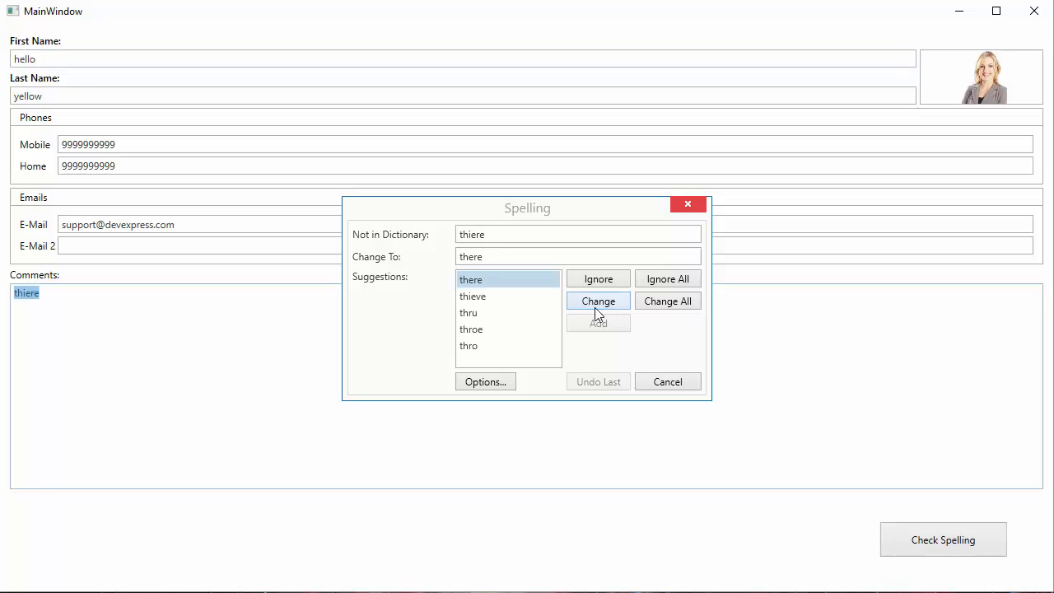
{"action": "left_click", "coordinate": [485, 382]}
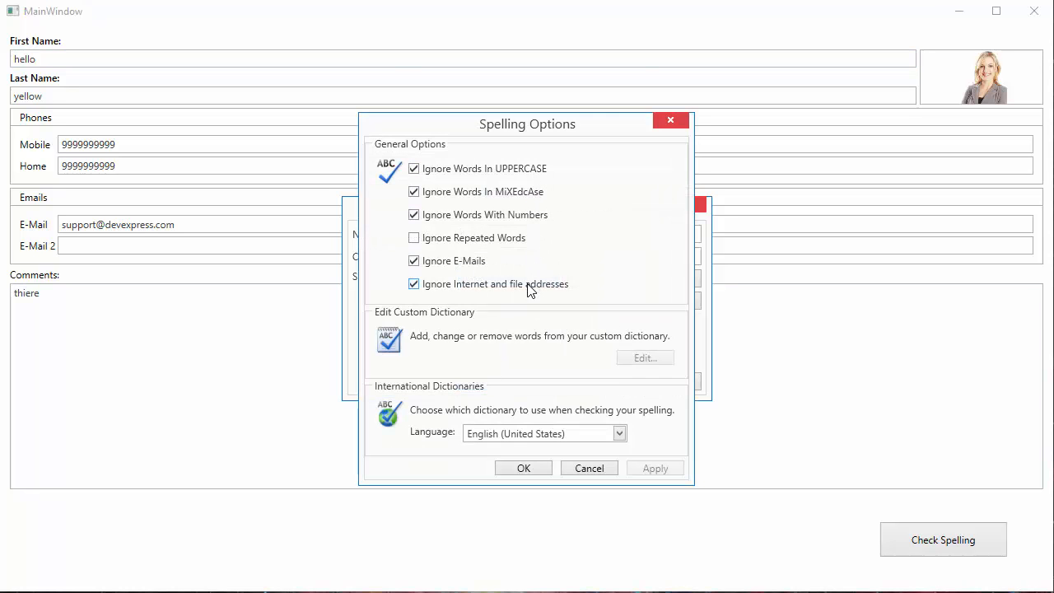
{"action": "left_click", "coordinate": [523, 468]}
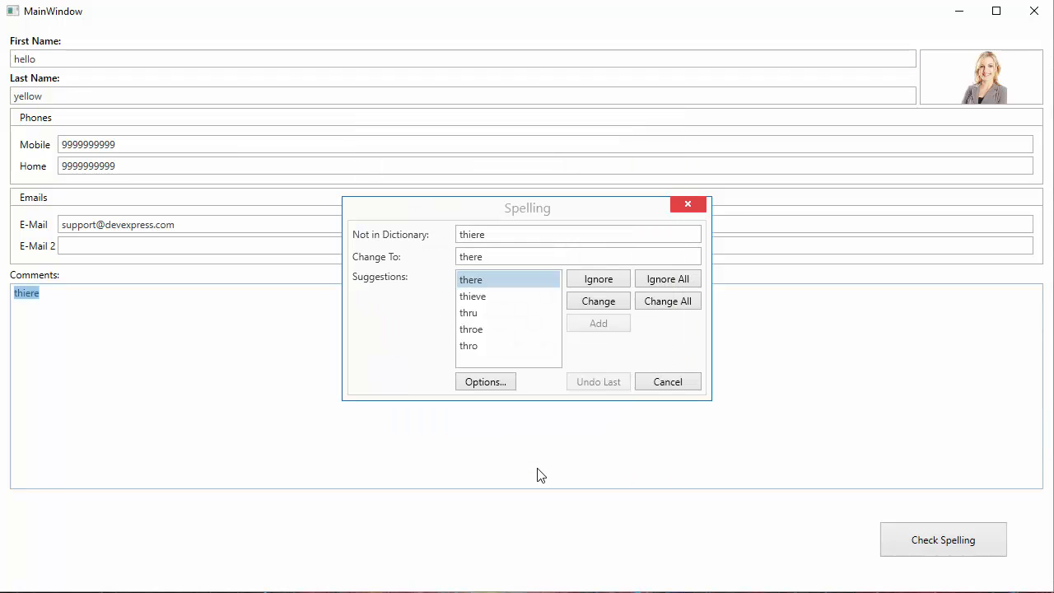
{"action": "left_click", "coordinate": [598, 300]}
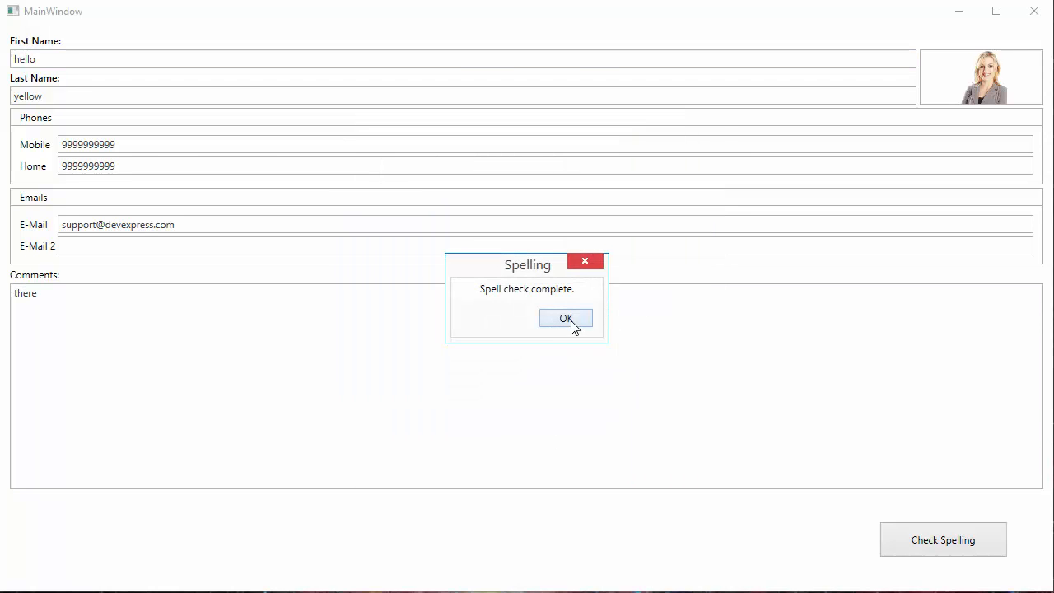
{"action": "left_click", "coordinate": [566, 319]}
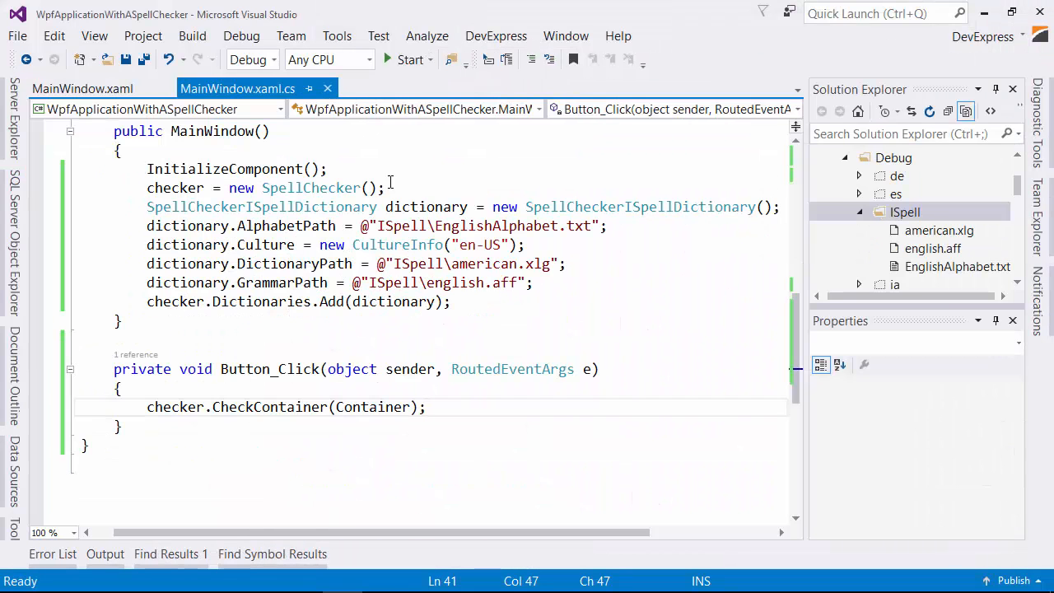
Step: Add the xmlns:dxsc DevExpress.Xpf.SpellChecker namespace at the top of MainWindow.xaml
{"action": "left_click", "coordinate": [82, 88]}
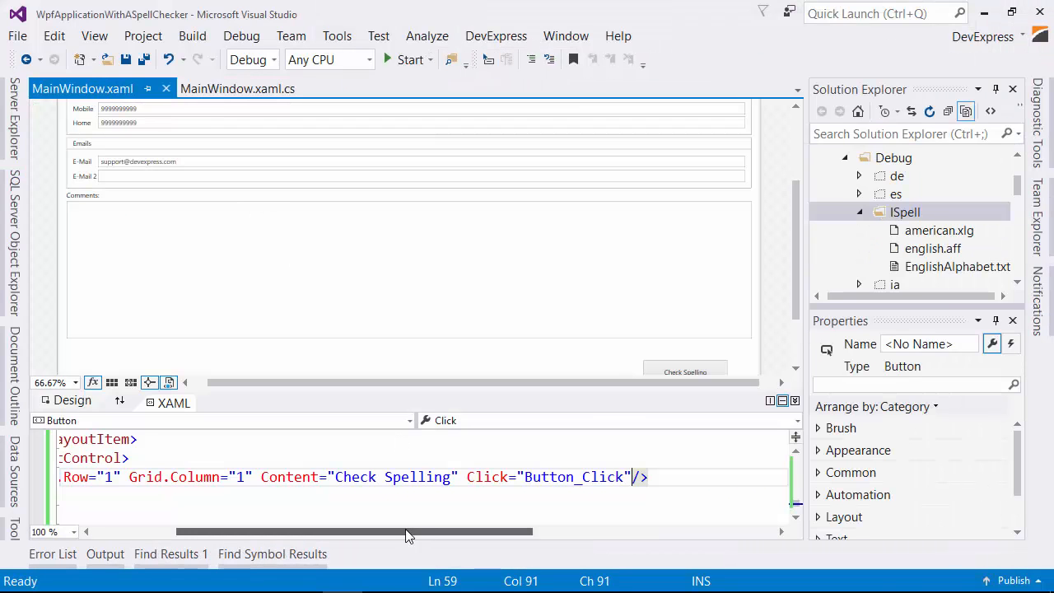
{"action": "scroll", "scroll_direction": "left", "scroll_amount": 3}
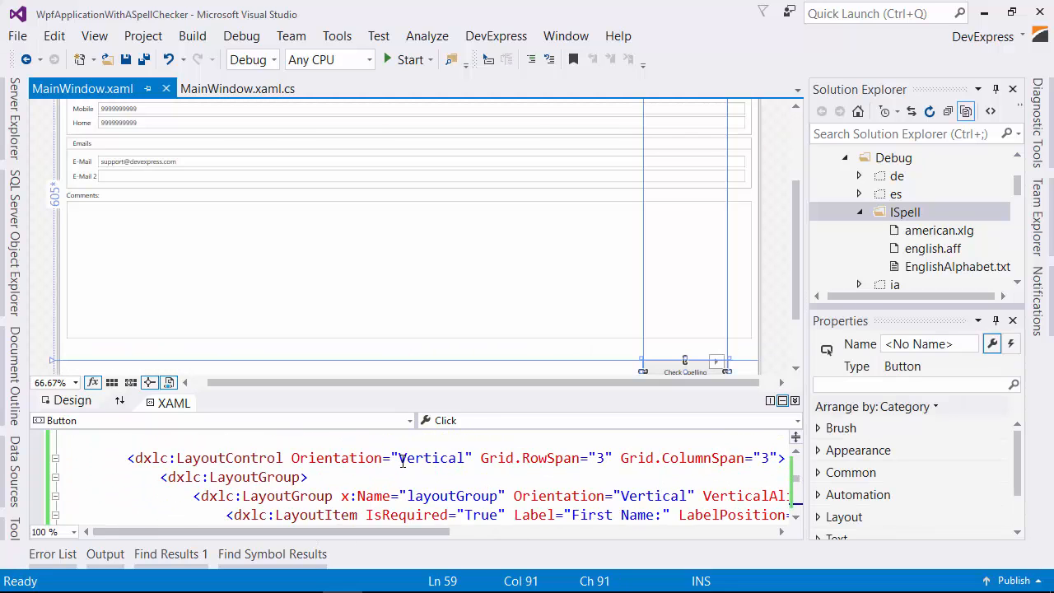
{"action": "scroll", "scroll_direction": "up", "scroll_amount": 3}
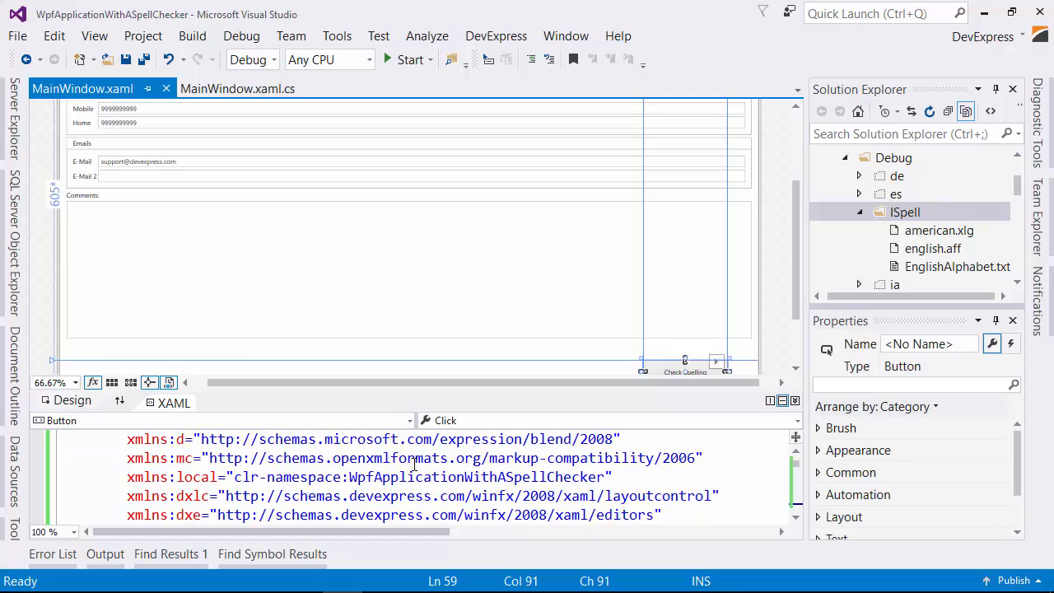
{"action": "scroll", "scroll_direction": "down", "scroll_amount": 3}
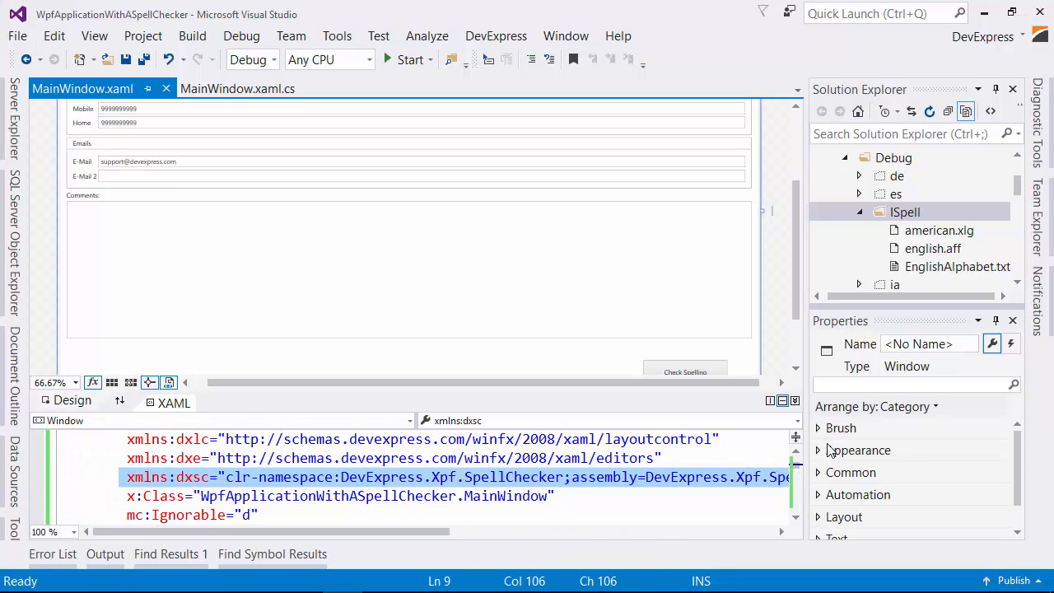
Step: Add SpellingSettings: SpellChecker binding, CheckAsYouType and ShowSpellCheckMenu True, orange Line underline
{"action": "scroll", "scroll_direction": "down", "scroll_amount": 3}
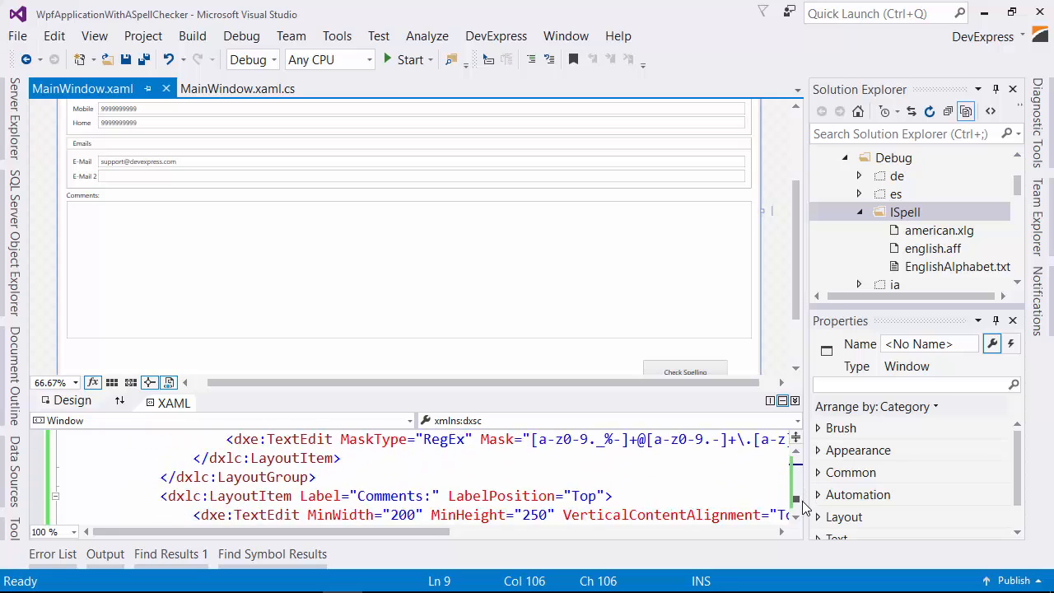
{"action": "scroll", "scroll_direction": "down", "scroll_amount": 3}
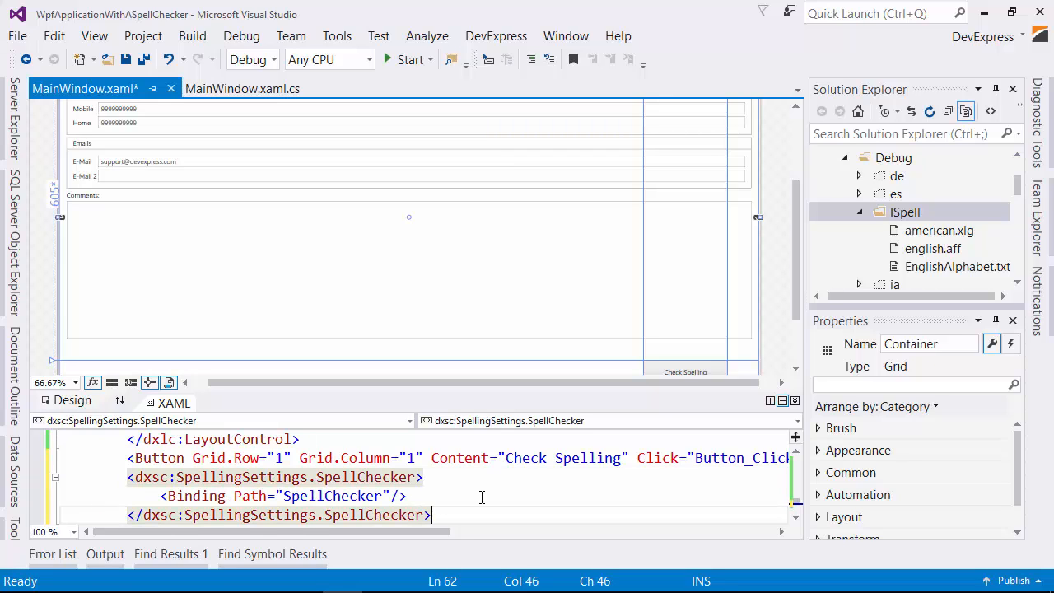
{"action": "scroll", "scroll_direction": "down", "scroll_amount": 3}
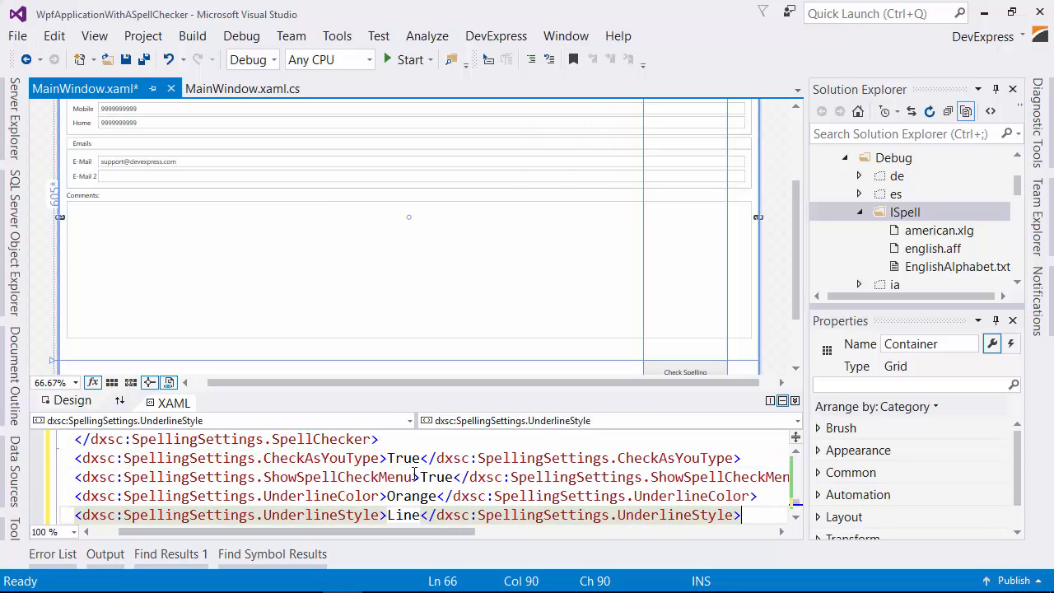
{"action": "mouse_move", "coordinate": [462, 477]}
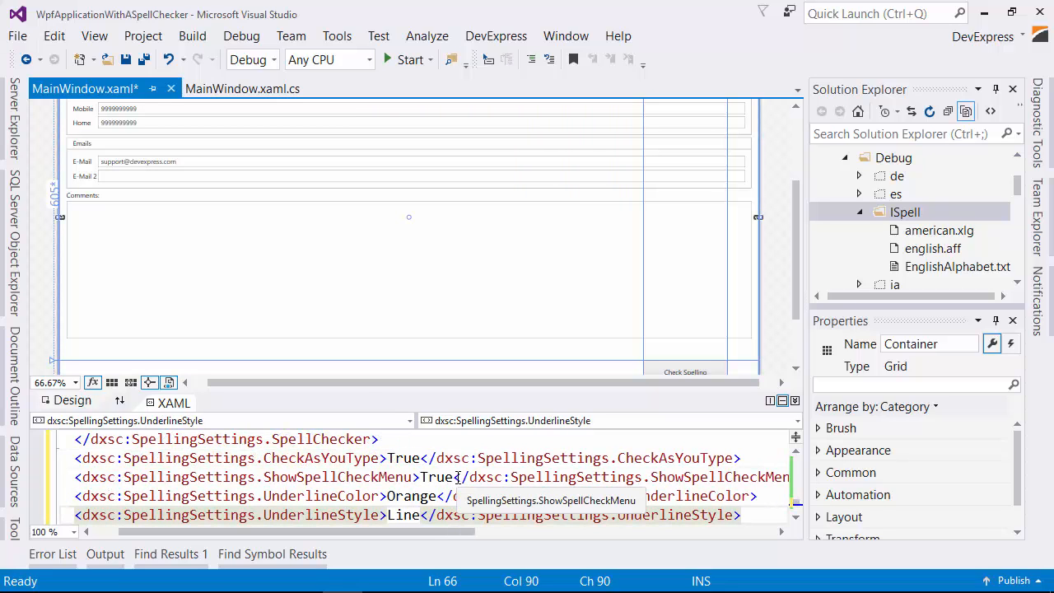
{"action": "mouse_move", "coordinate": [494, 496]}
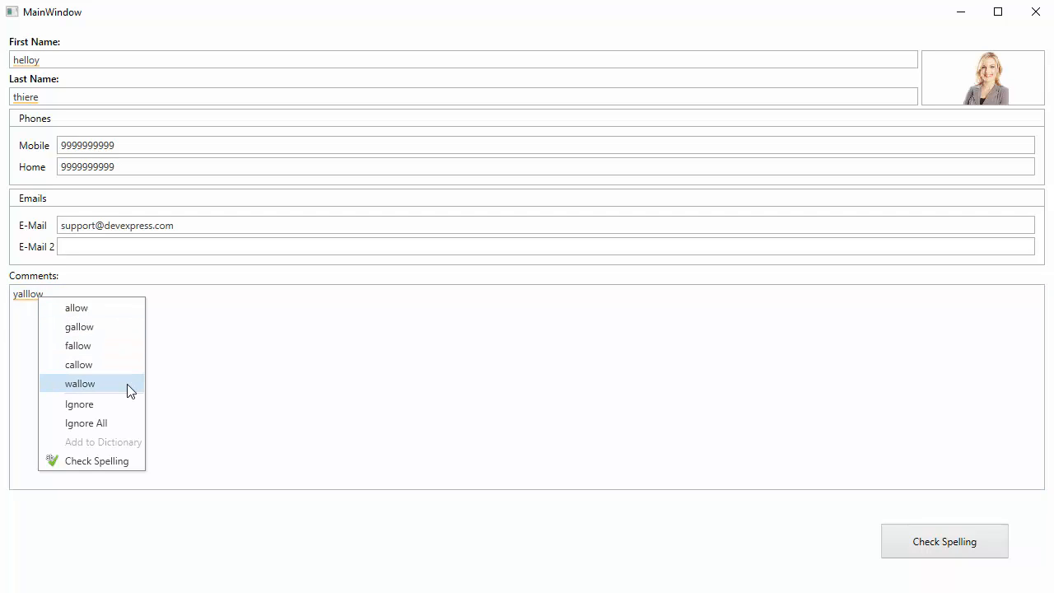
Step: Spell-check the underlined word yalllow from its menu and change it to yellow
{"action": "left_click", "coordinate": [96, 460]}
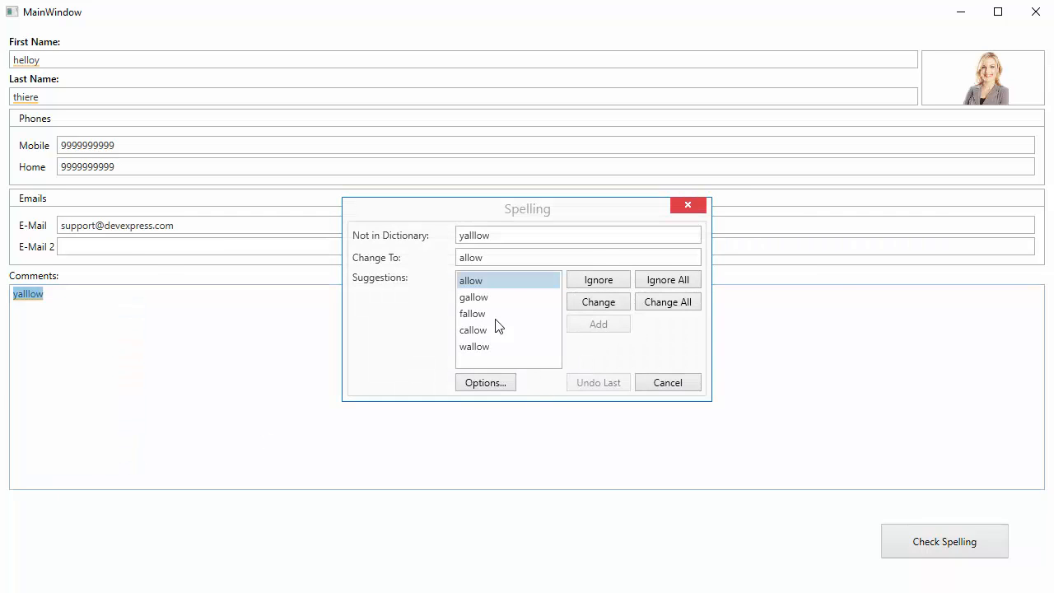
{"action": "type", "text": "ye"}
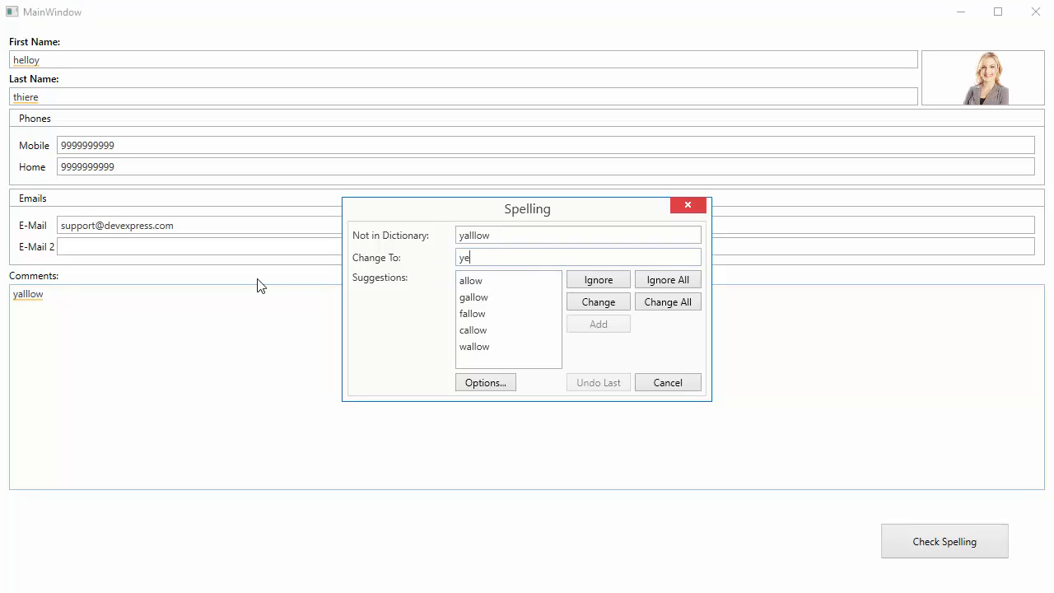
{"action": "type", "text": "llow"}
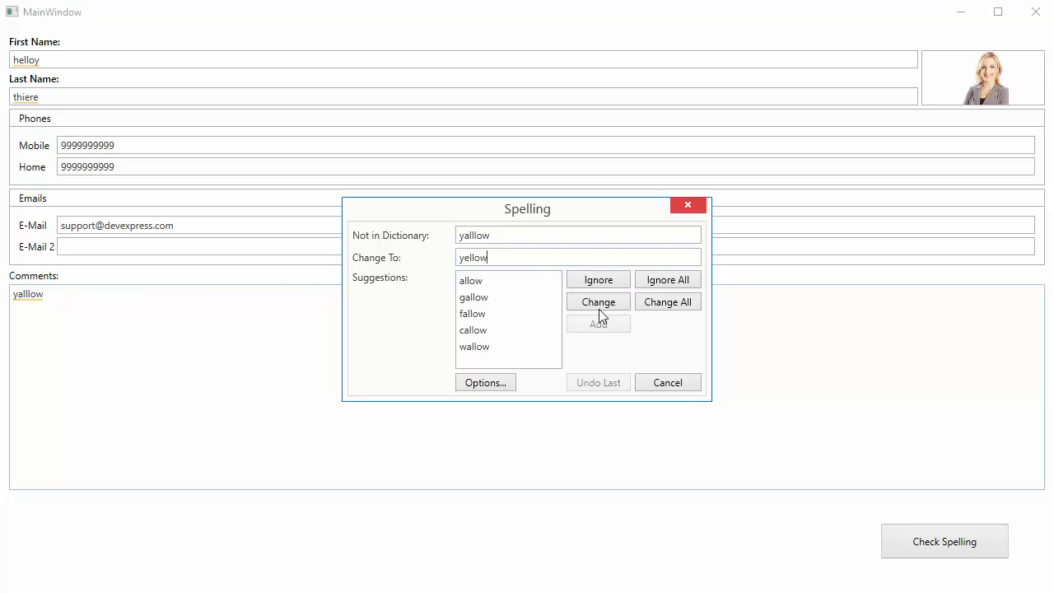
{"action": "left_click", "coordinate": [598, 301]}
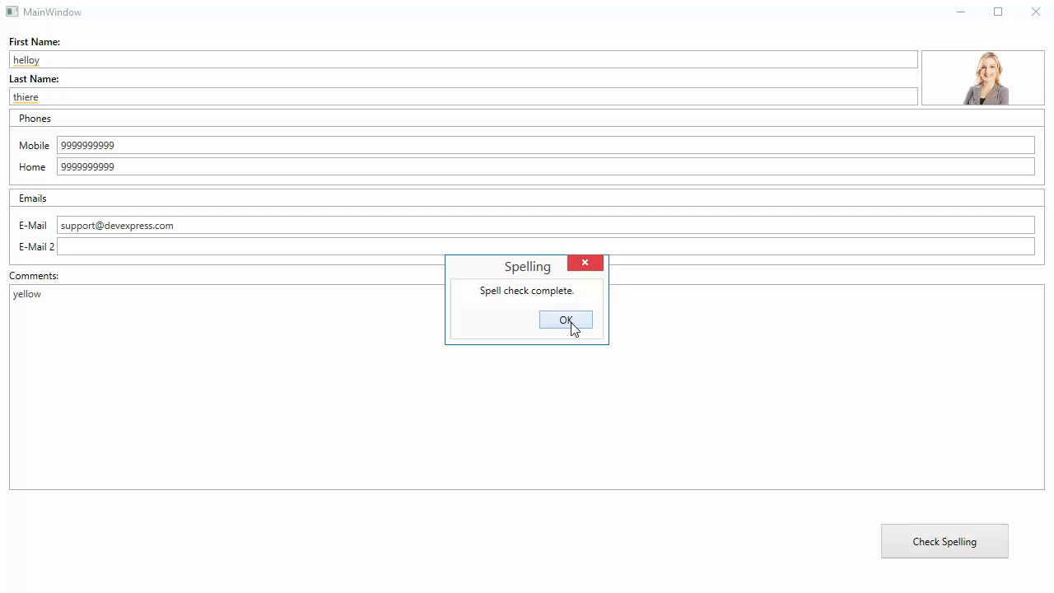